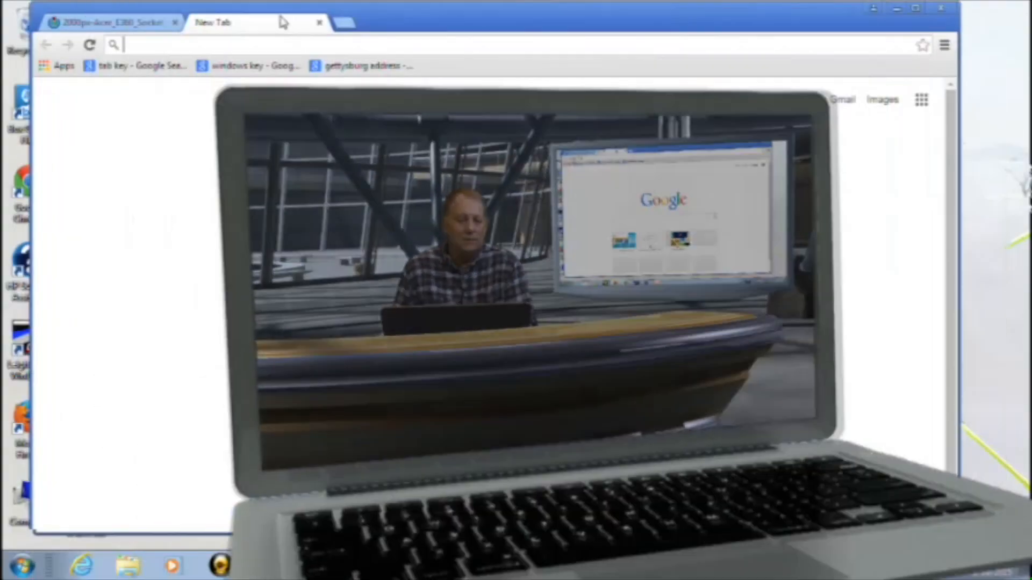
# Return to the 2000px-Acer_E360_Socket tab showing the labeled motherboard diagram.
pyautogui.click(109, 22)
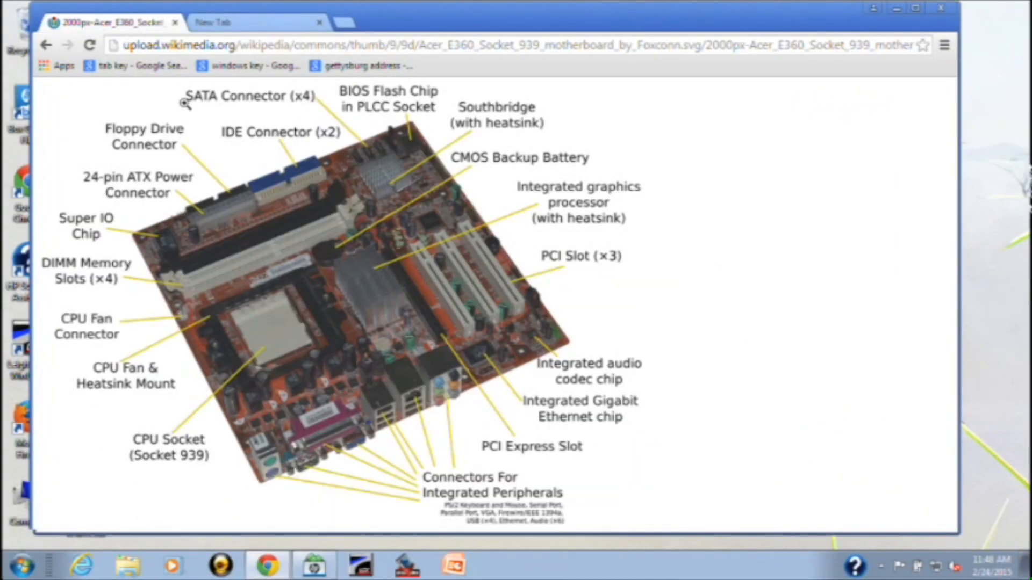
pyautogui.moveTo(198, 203)
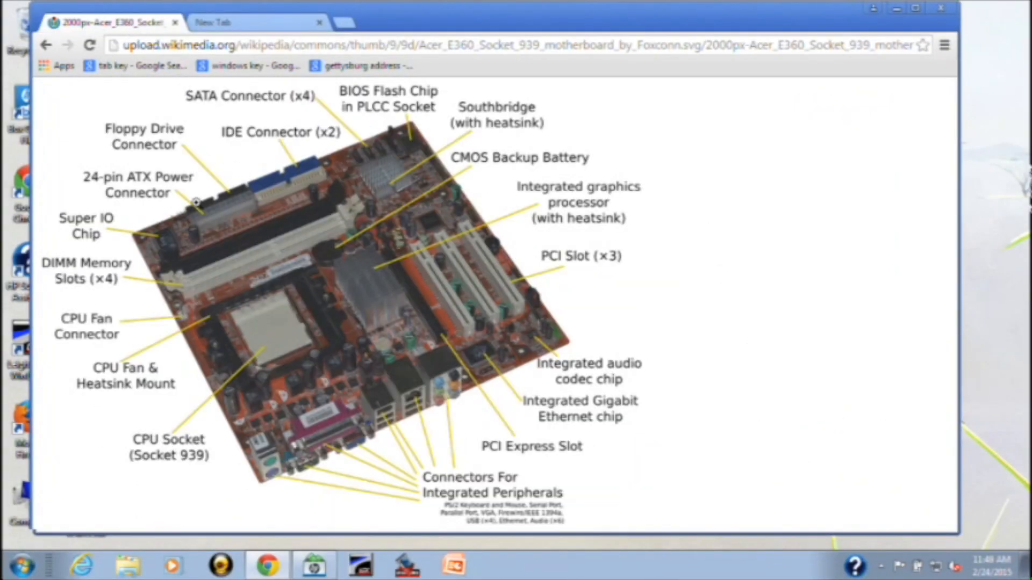
pyautogui.moveTo(375, 166)
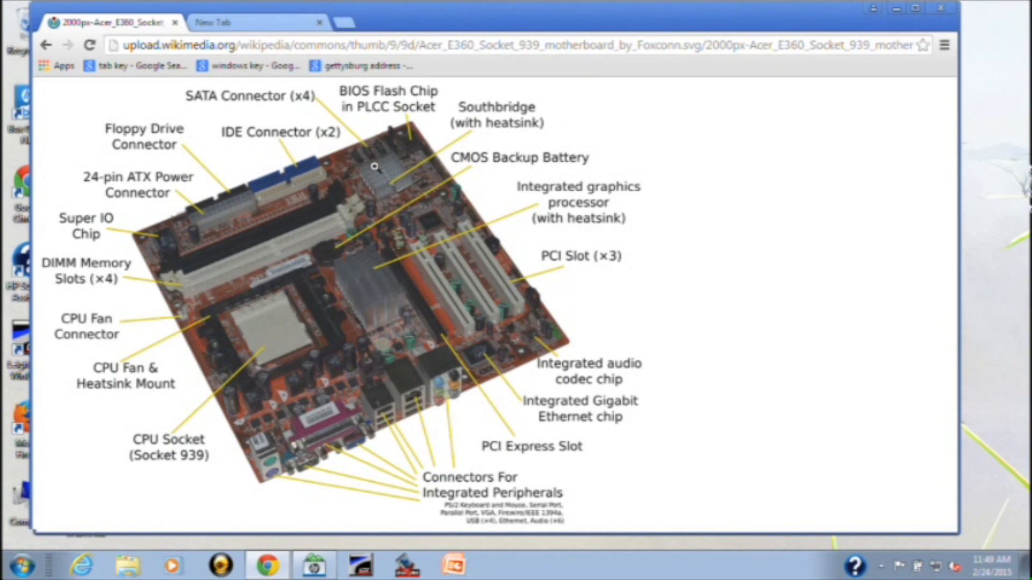
pyautogui.moveTo(238, 328)
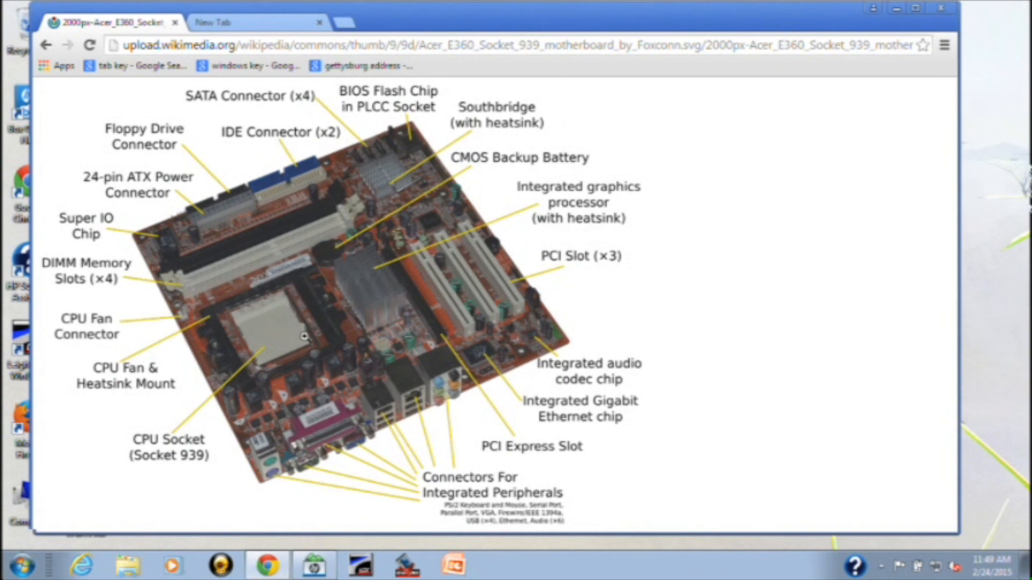
pyautogui.moveTo(281, 300)
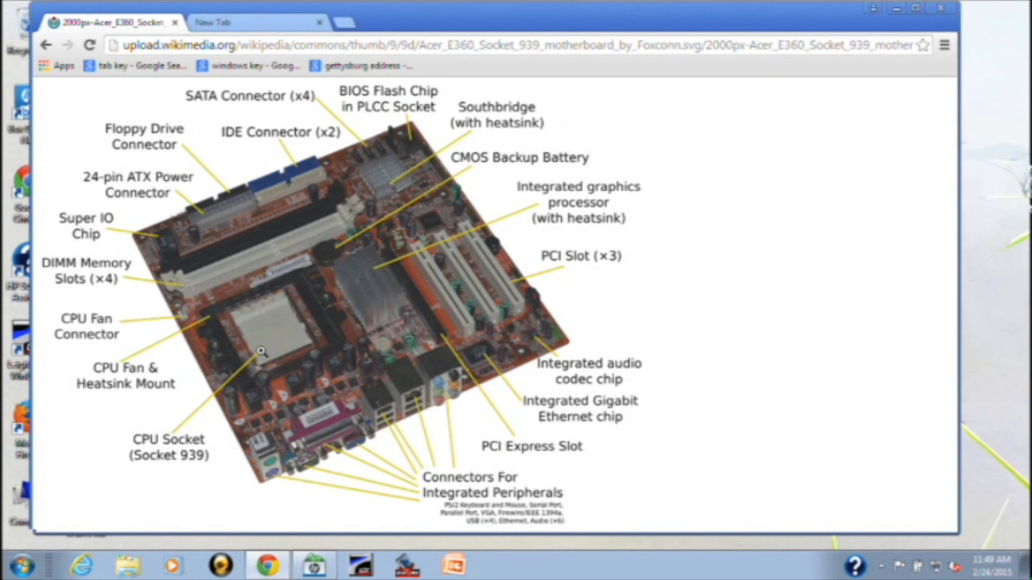
pyautogui.moveTo(264, 355)
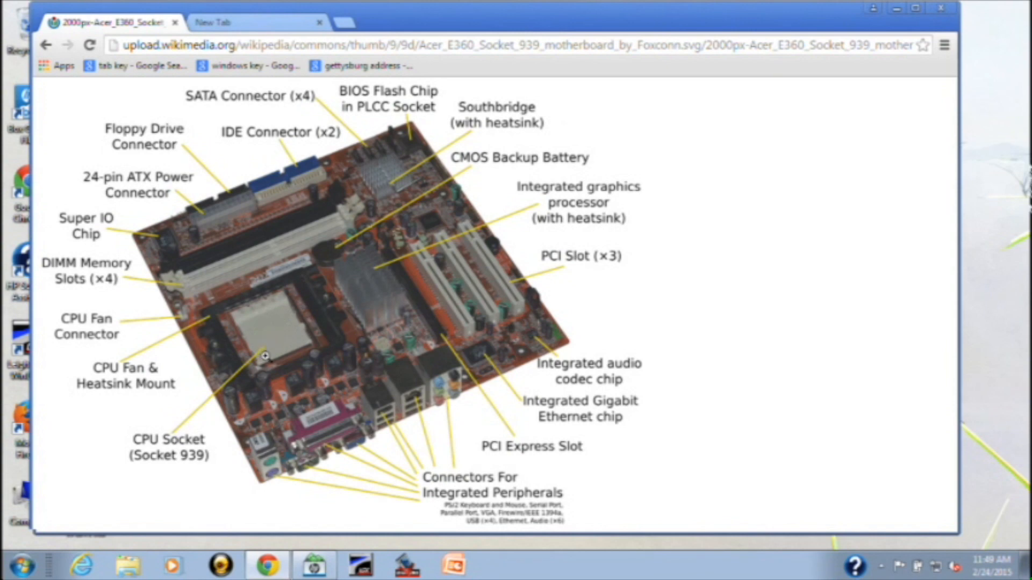
pyautogui.moveTo(248, 312)
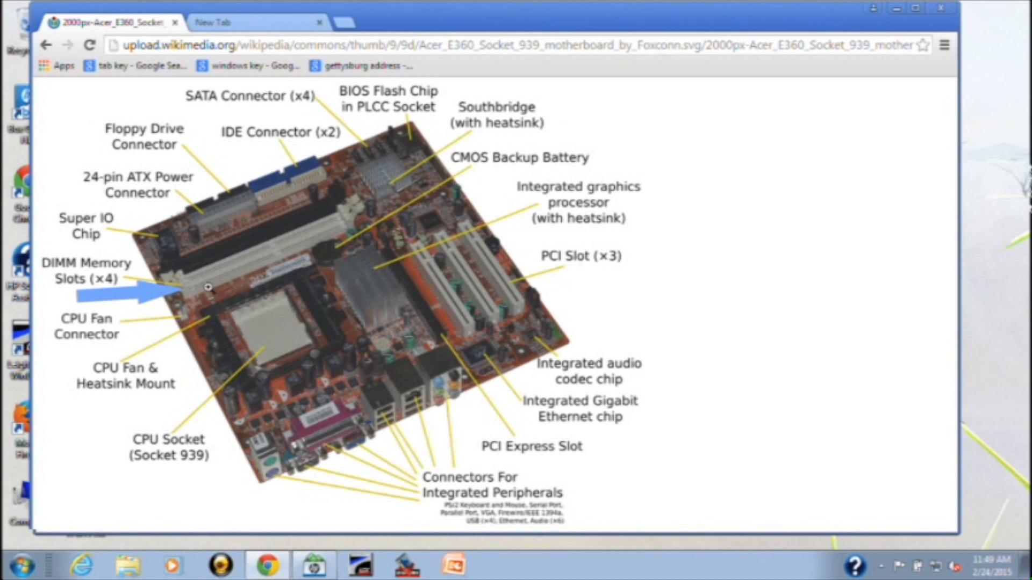
pyautogui.moveTo(261, 255)
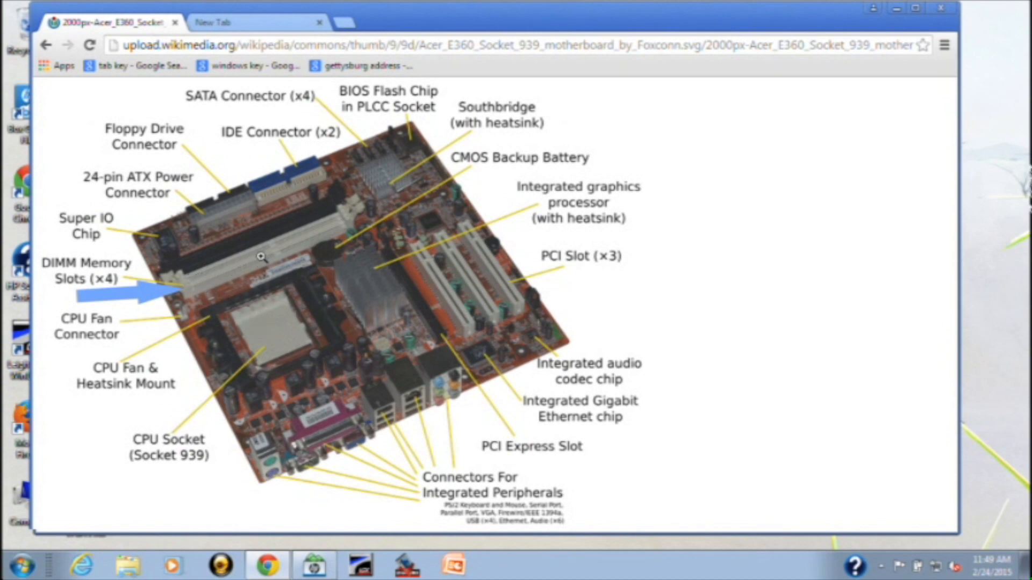